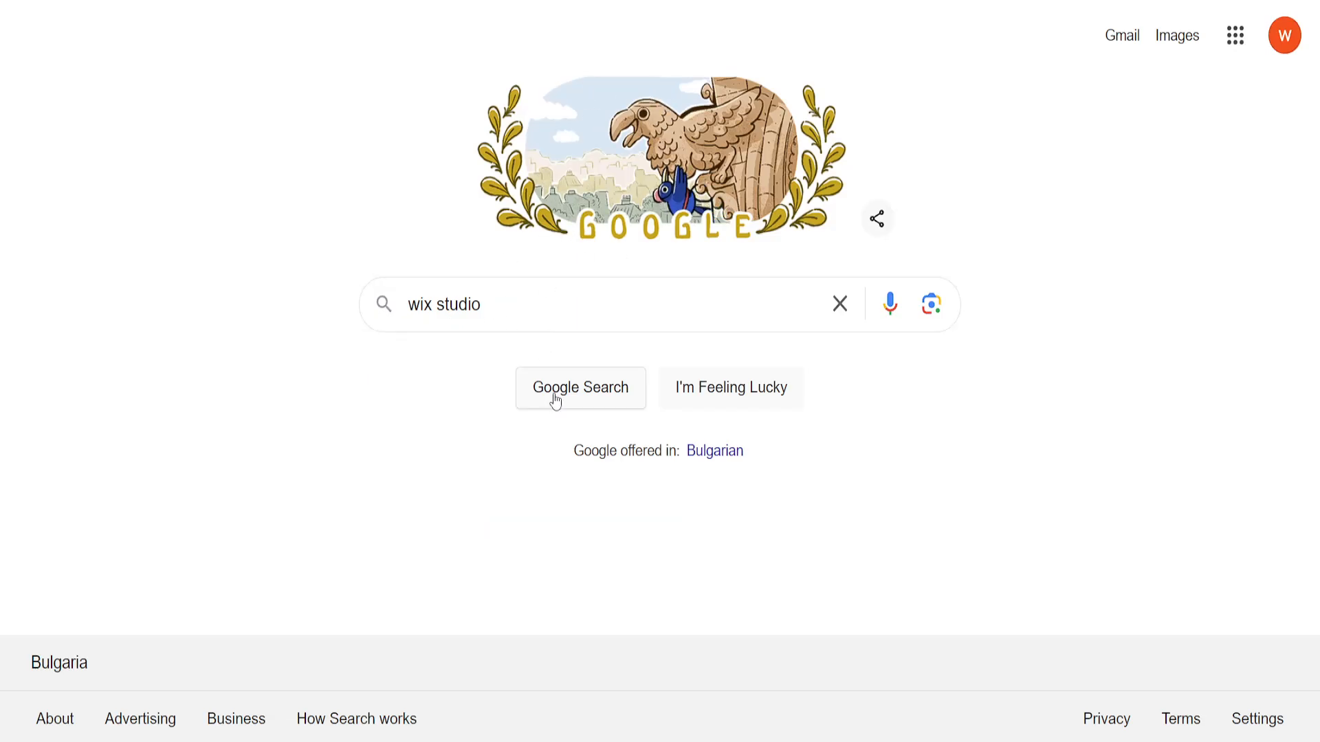
Step: Run the Google search for 'wix studio' and reach the Wix Studio site
left_click(579, 387)
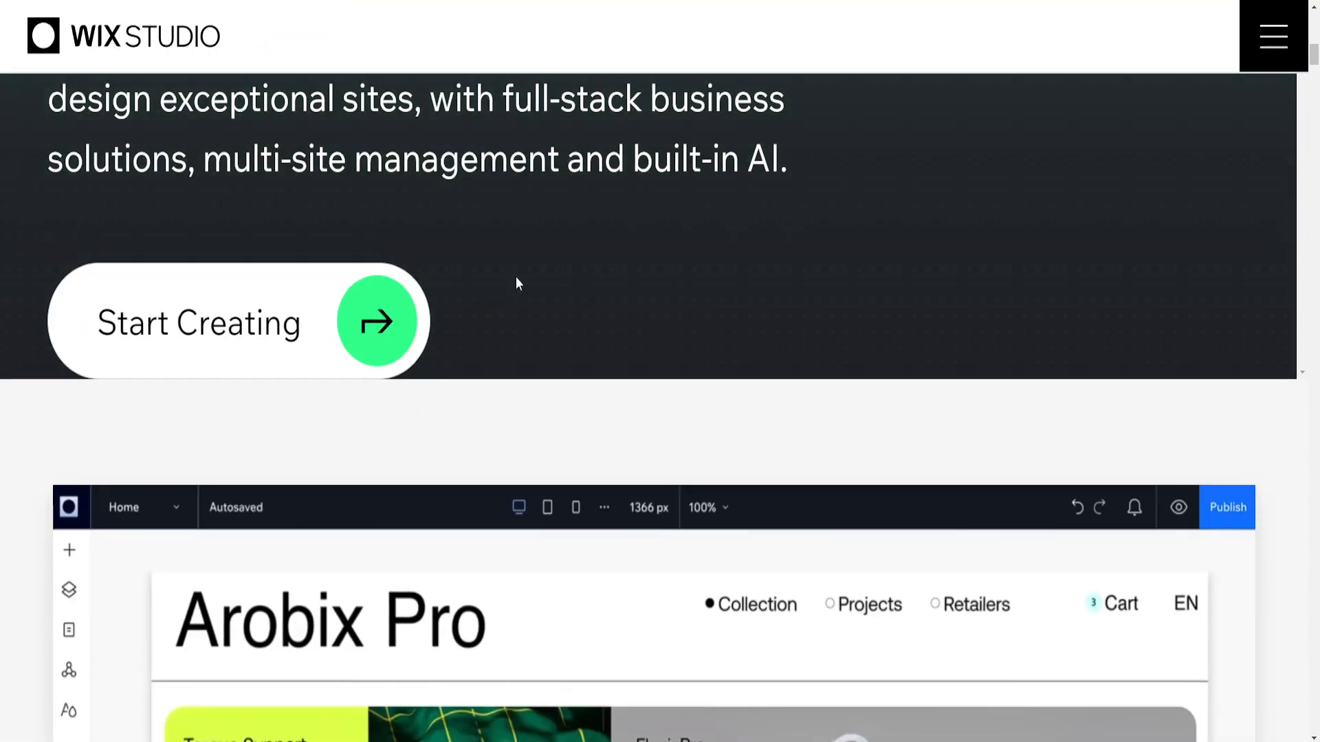
mouse_move(341, 328)
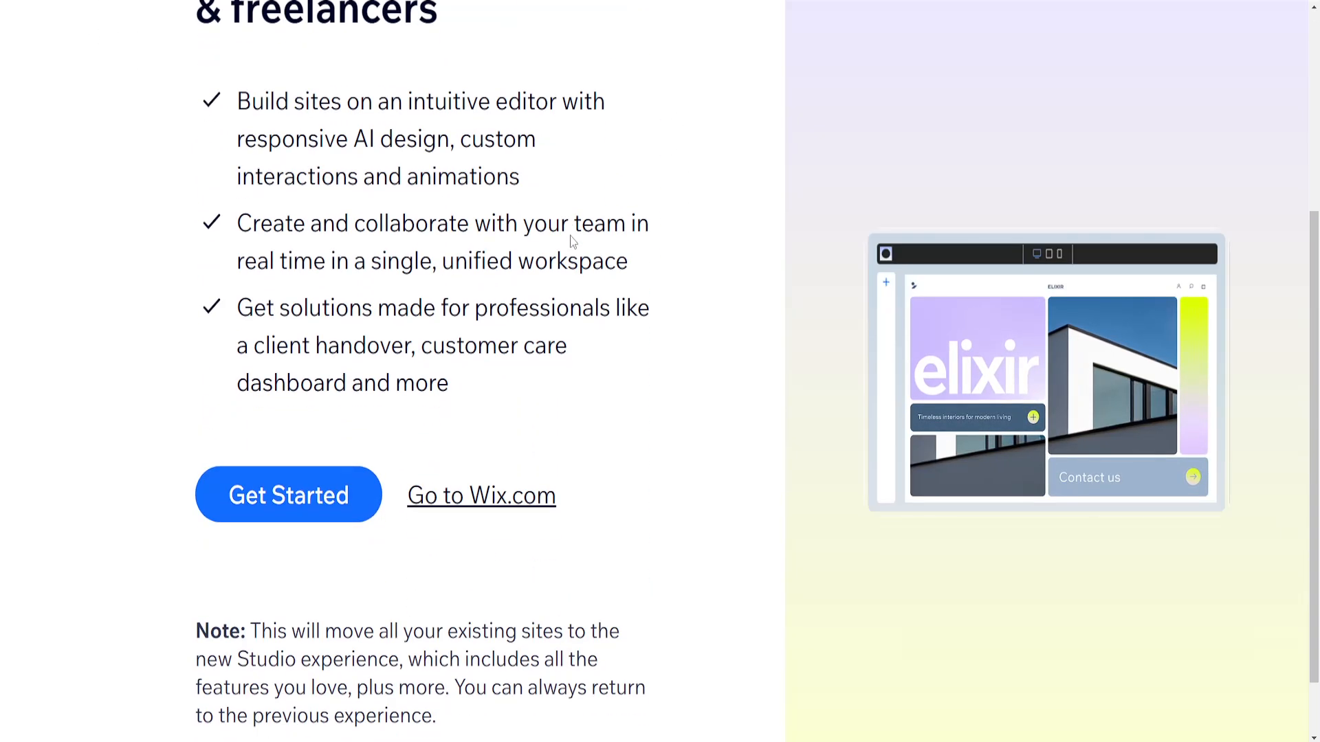
Step: Get started moving existing sites to Studio and browse the Discover dashboard
left_click(288, 494)
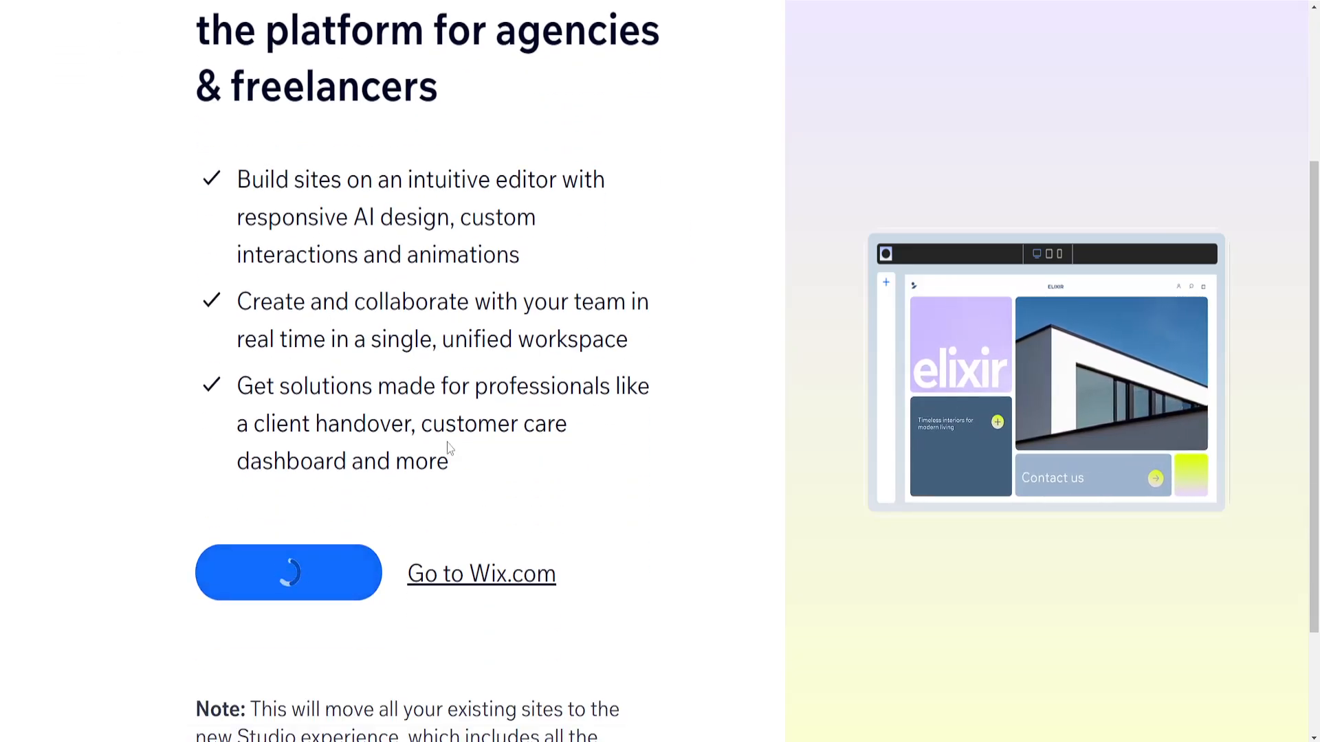
left_click(287, 572)
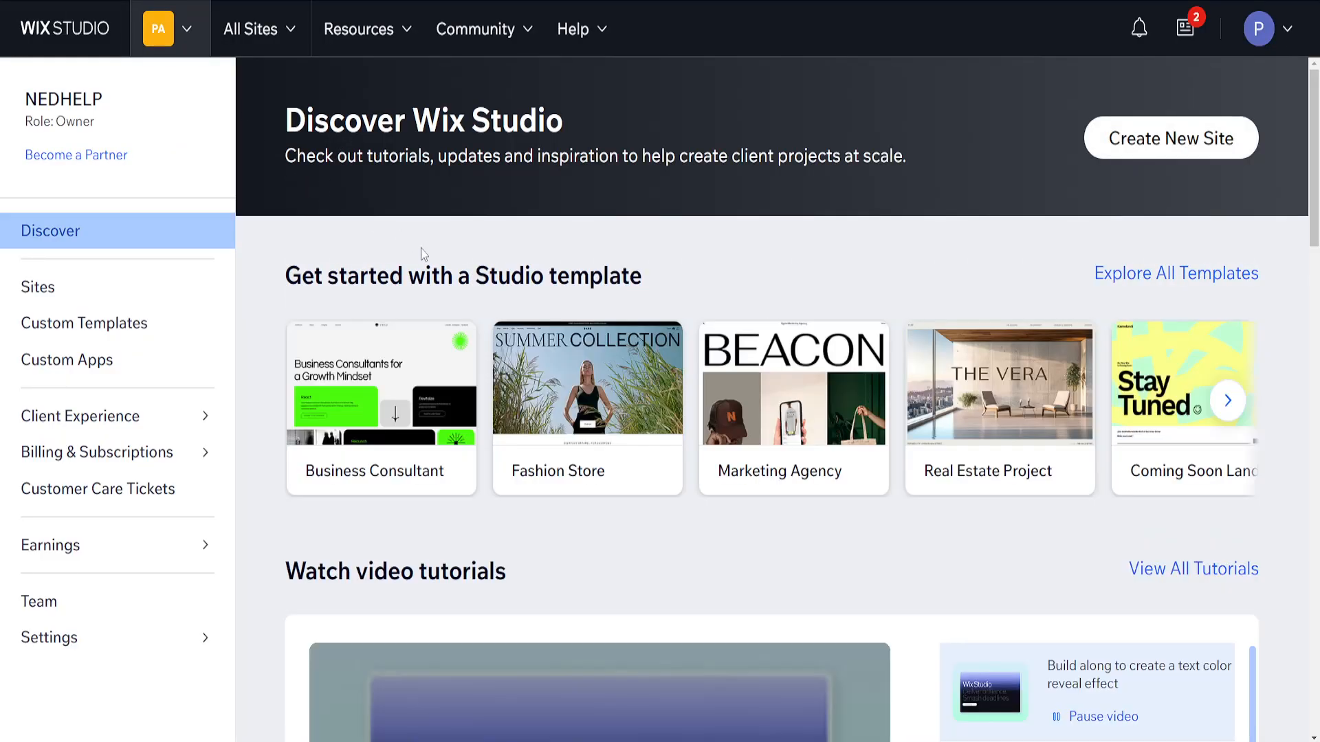
scroll("down", 3)
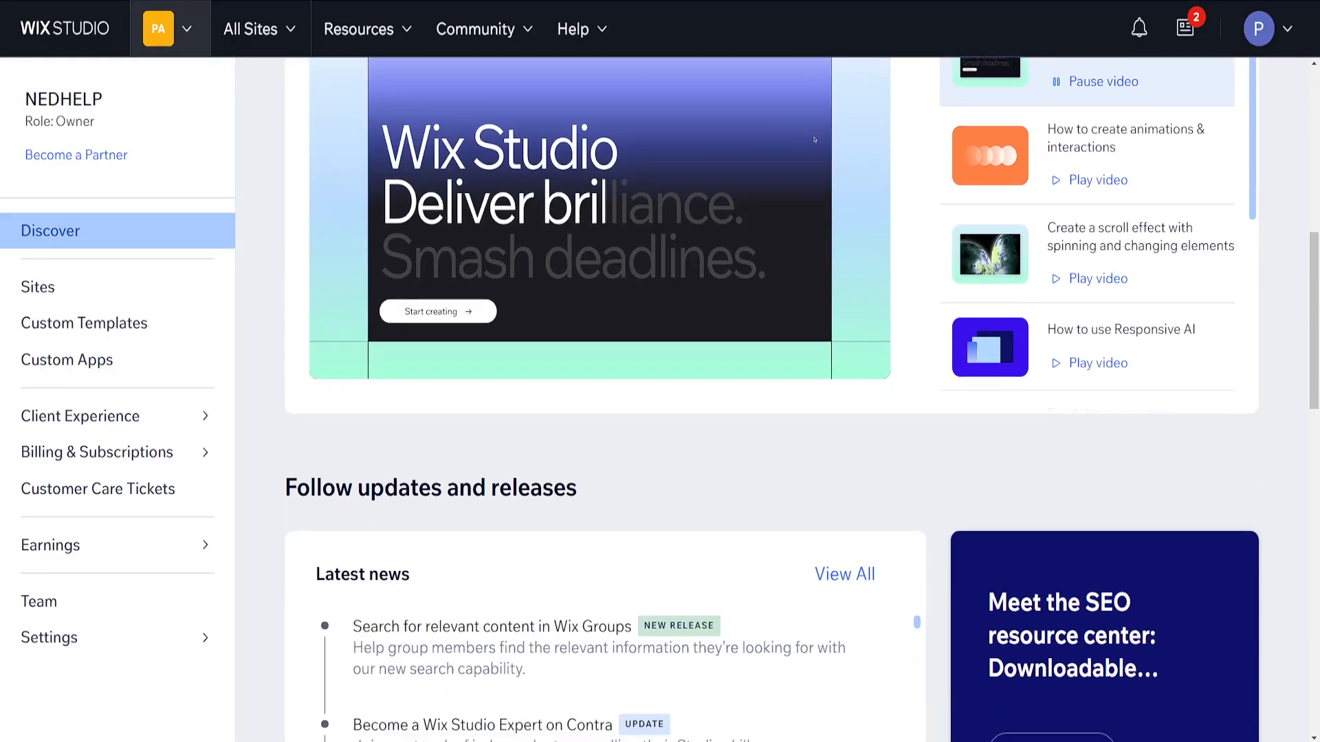
scroll("down", 3)
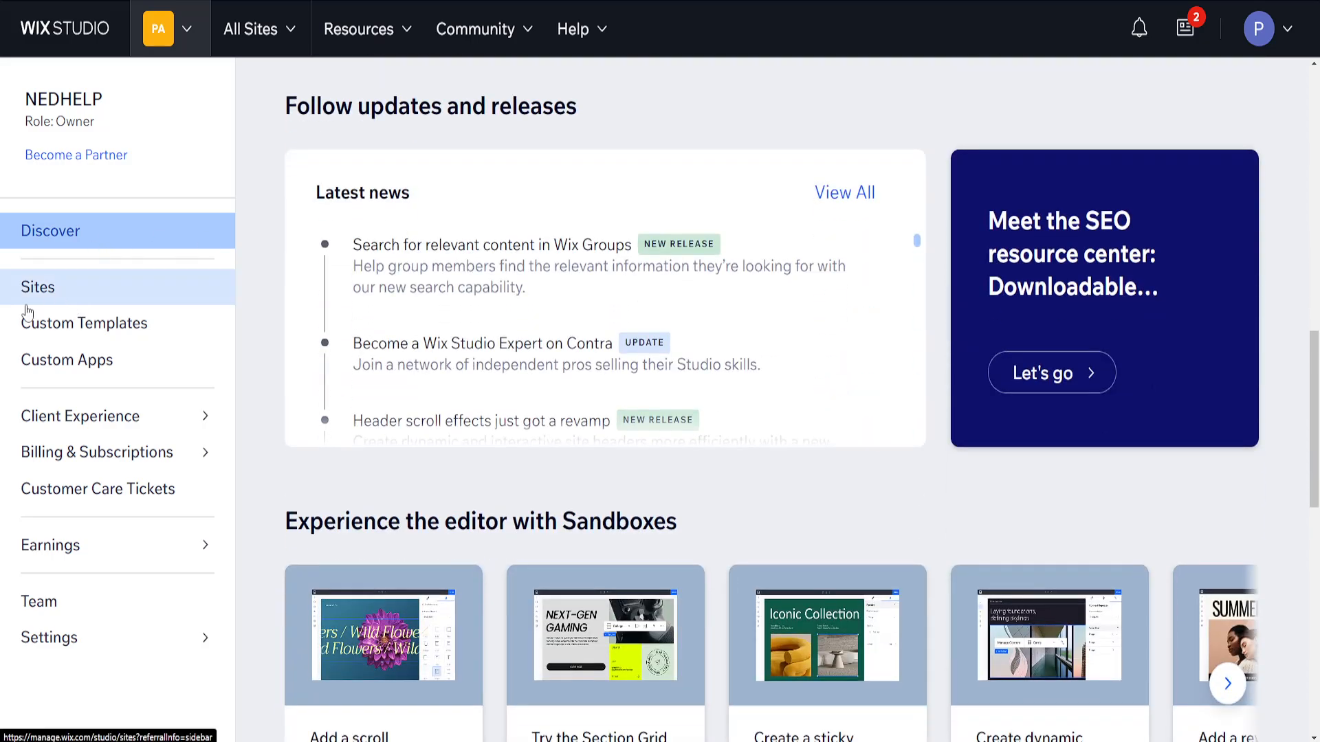
Step: Show the Sites list with the Trash folder and the transferred Ned Store site
left_click(37, 288)
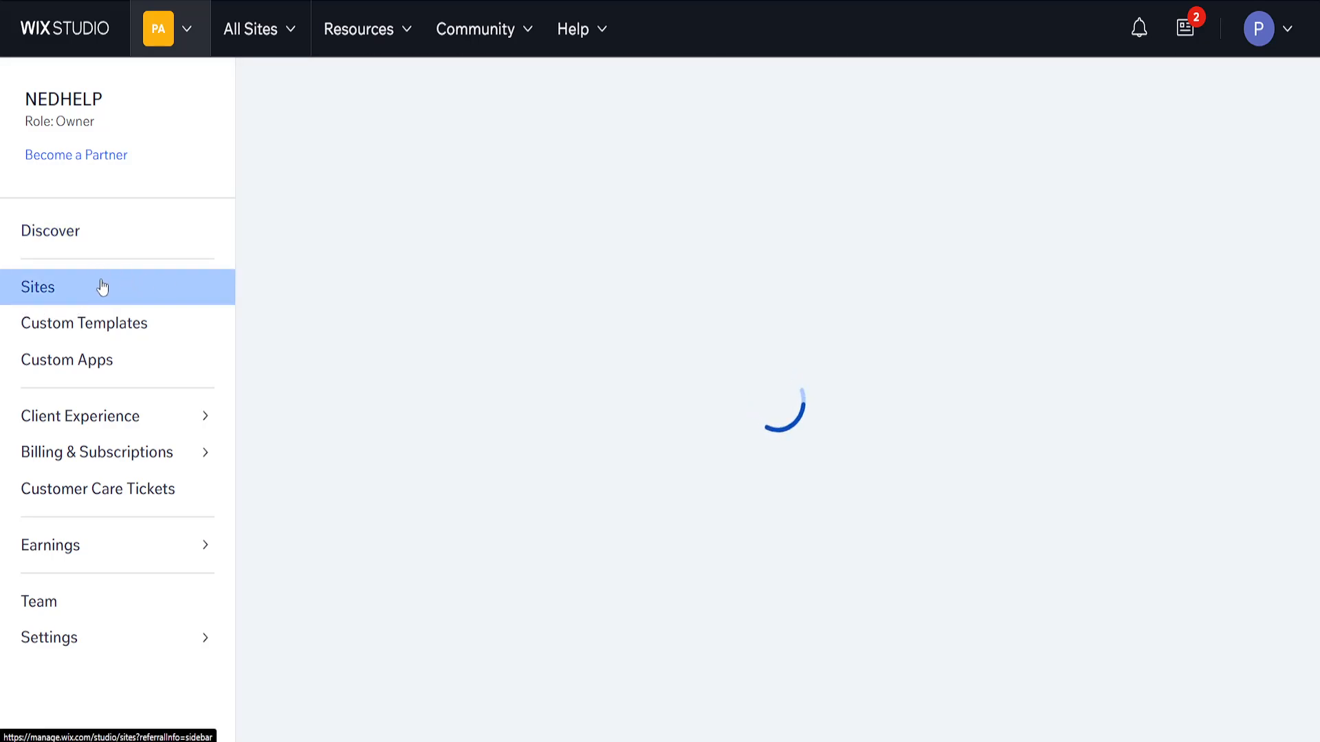
left_click(39, 287)
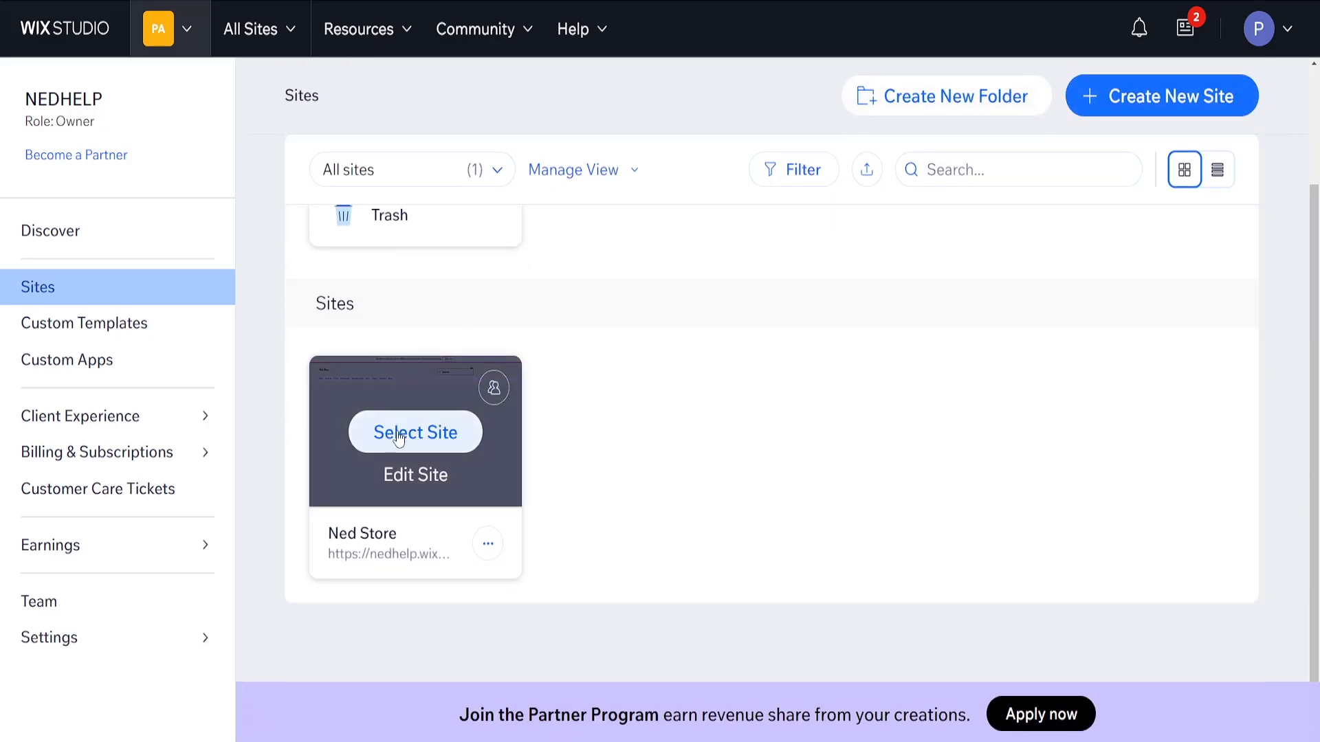
mouse_move(562, 492)
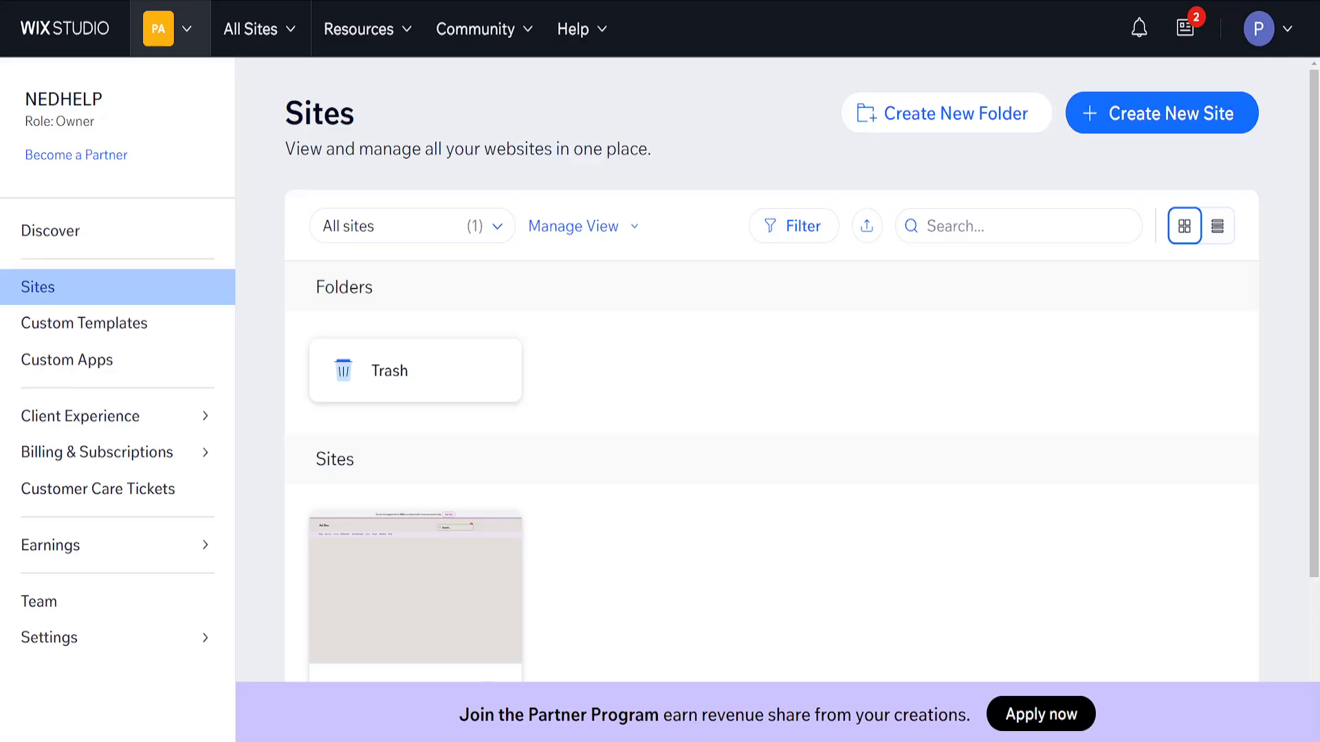
scroll("down", 3)
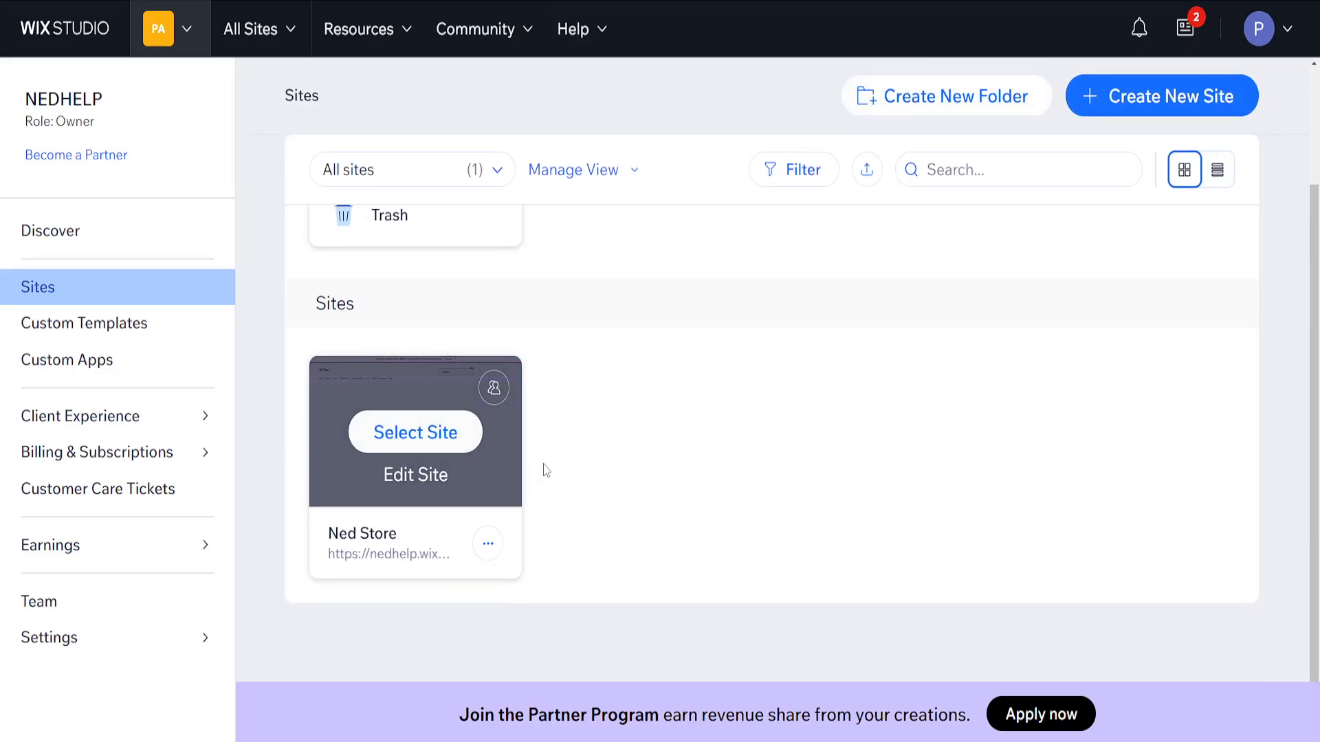
mouse_move(747, 279)
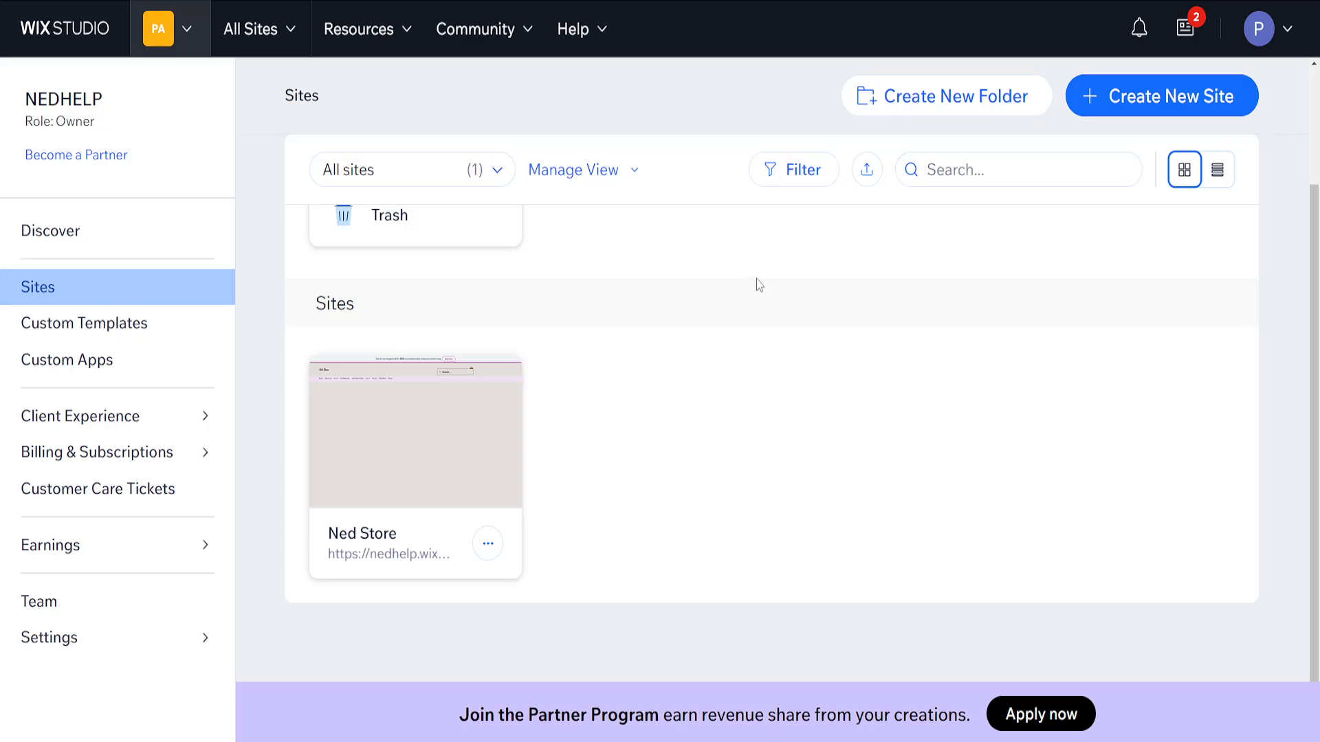
mouse_move(700, 332)
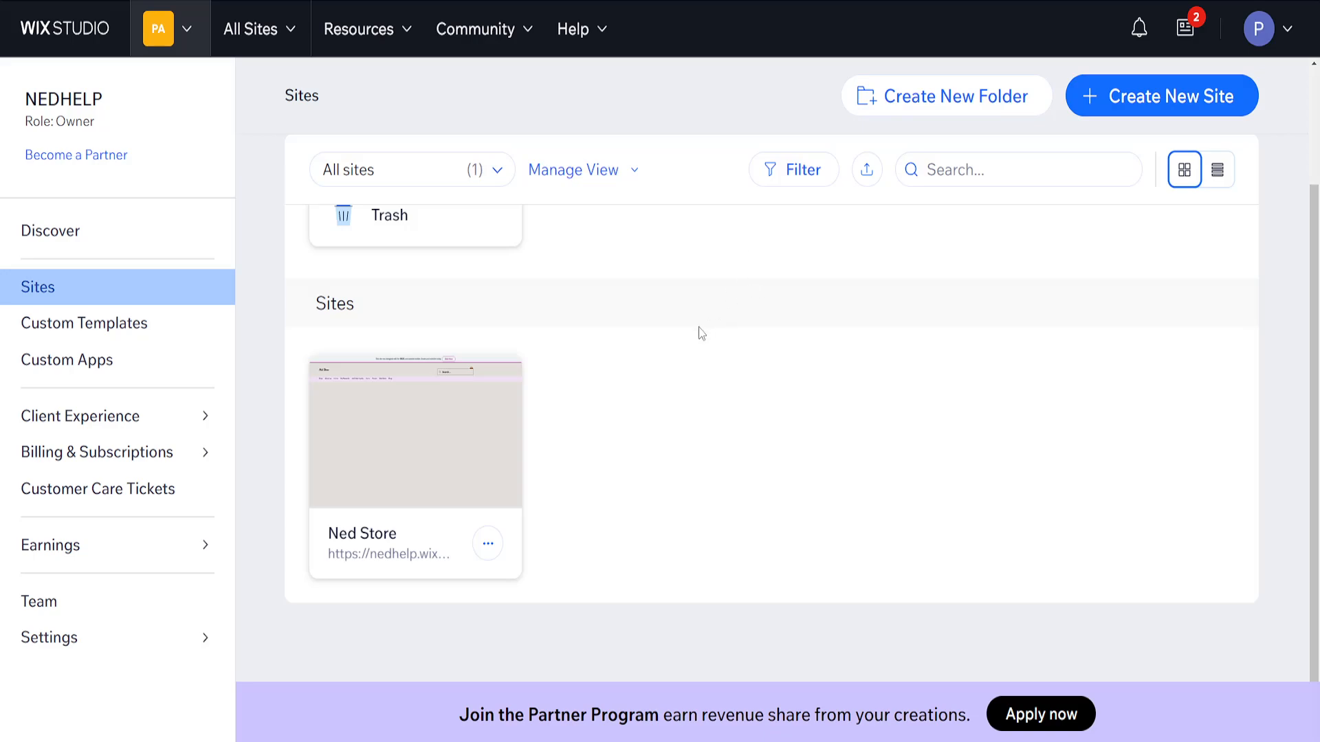